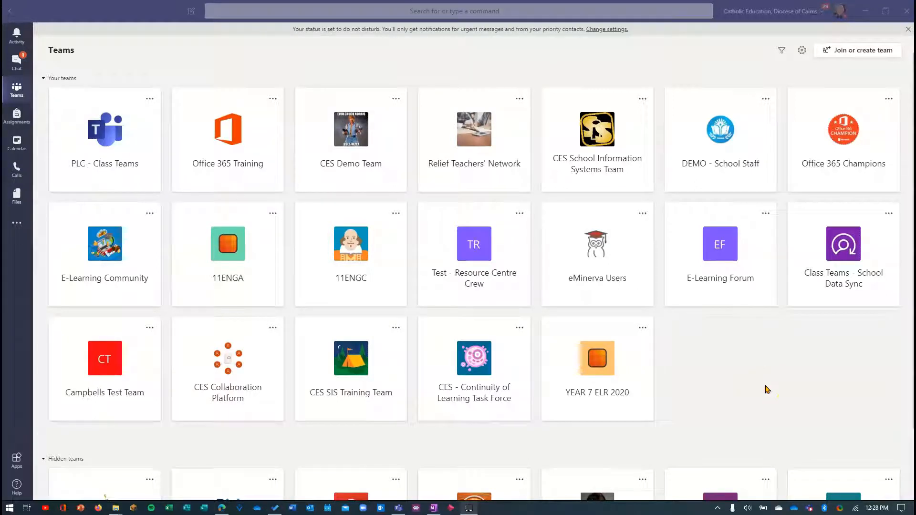
mouse_move(206, 62)
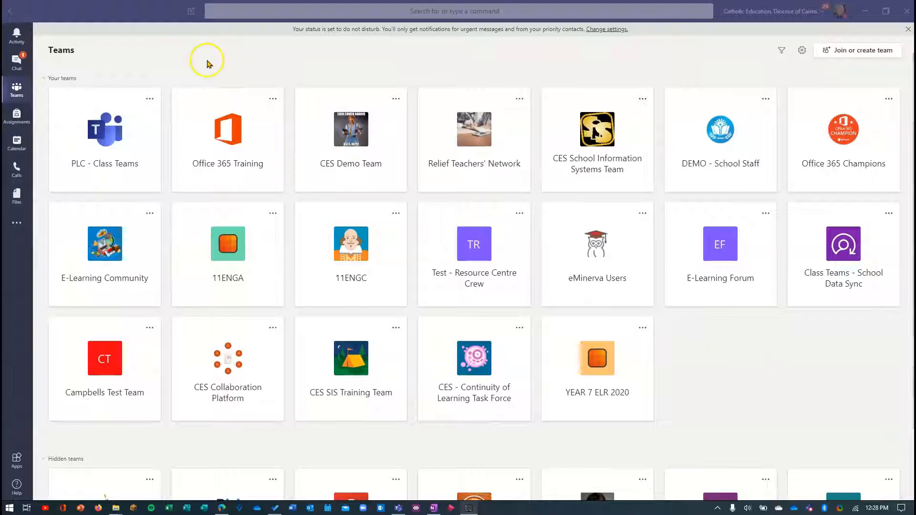
mouse_move(104, 88)
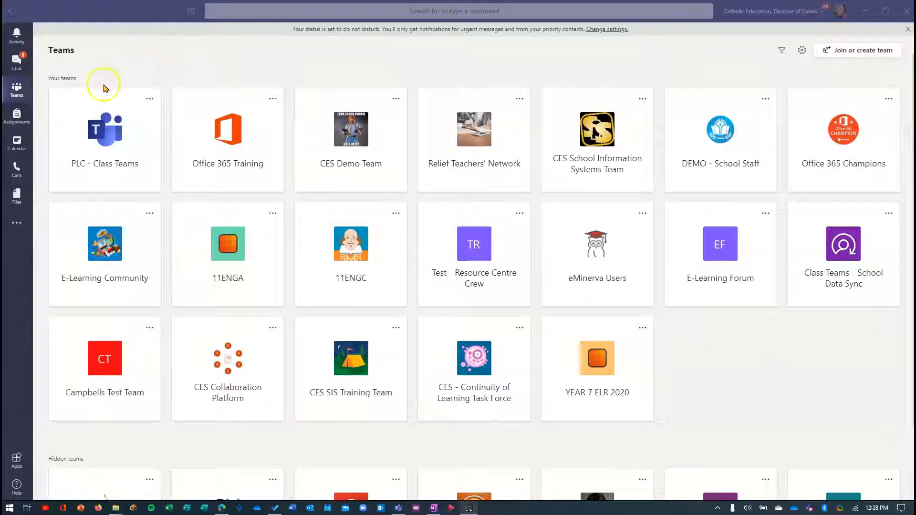
mouse_move(16, 91)
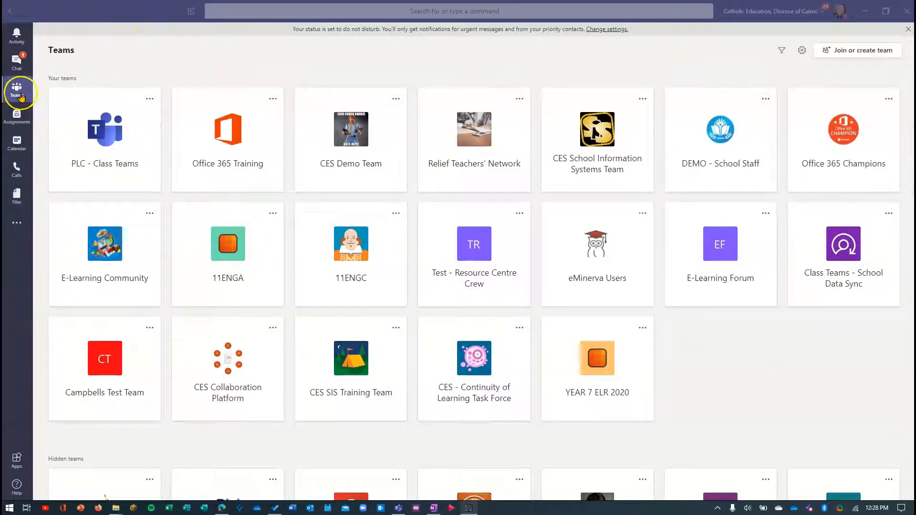
mouse_move(48, 96)
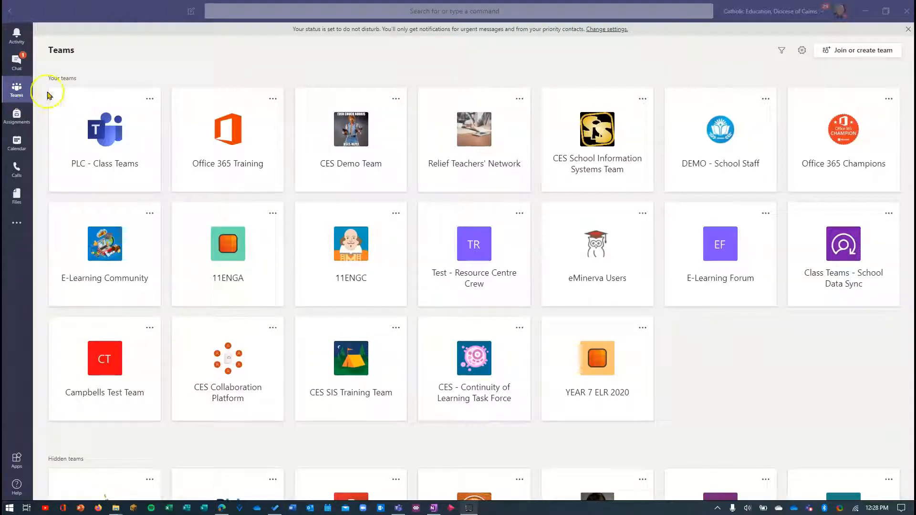
mouse_move(707, 342)
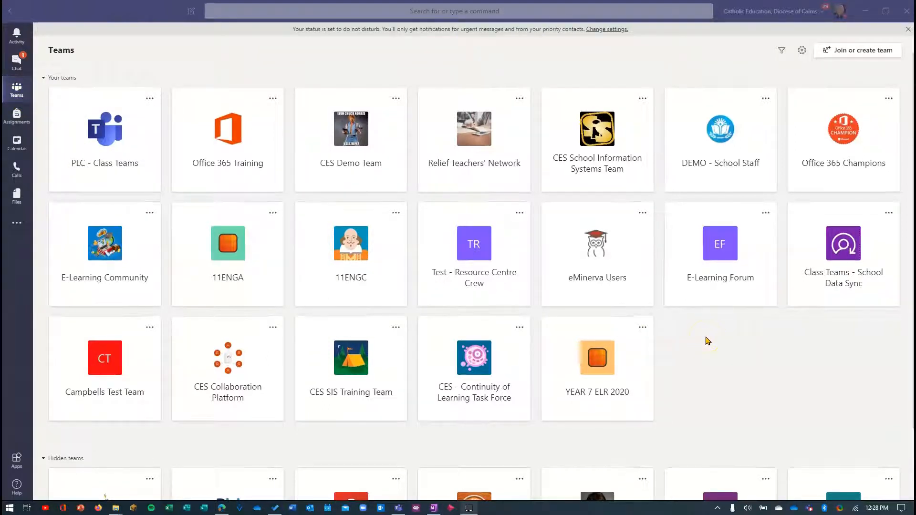
Scroll through the Teams grid to locate YEAR 7 ELR 2020 and the Hidden teams group
scroll(down, 3)
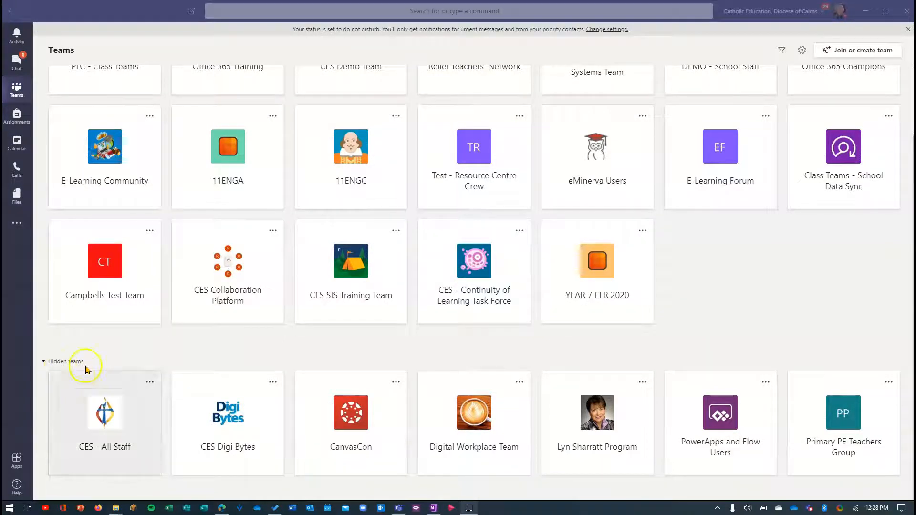
scroll(up, 3)
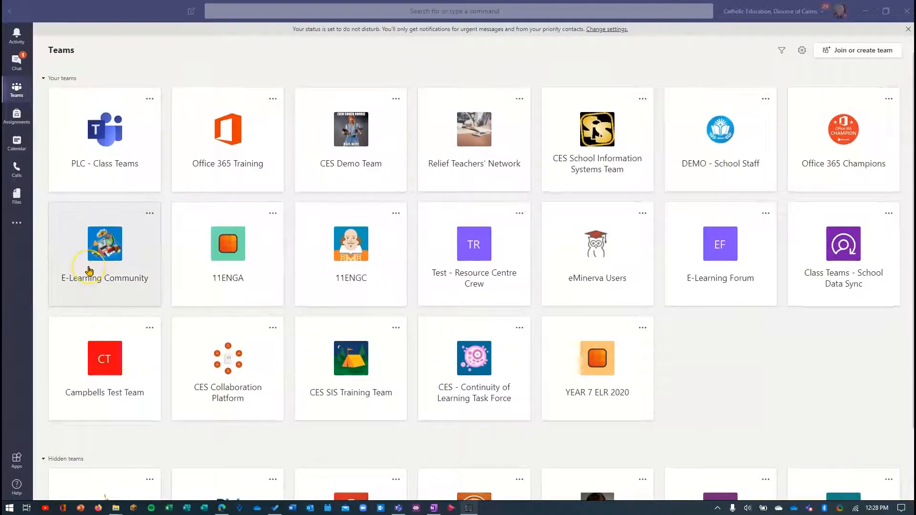
mouse_move(372, 367)
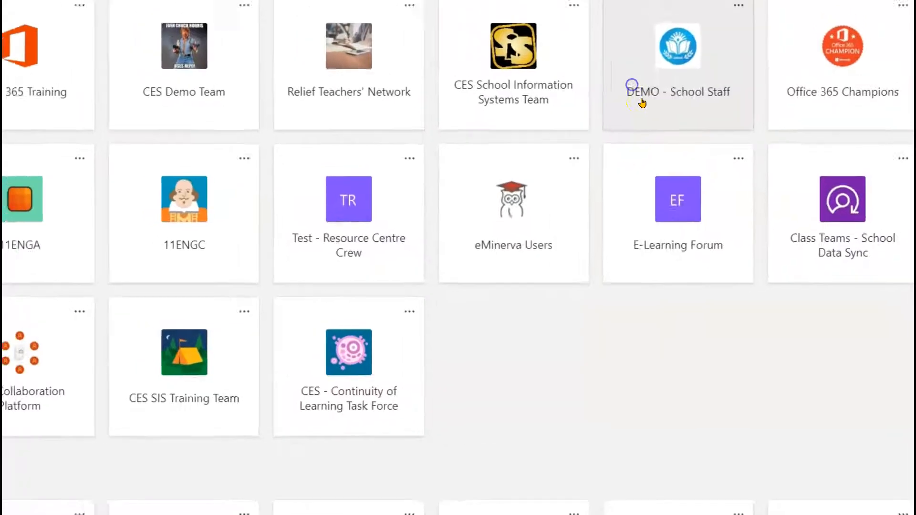
scroll(down, 3)
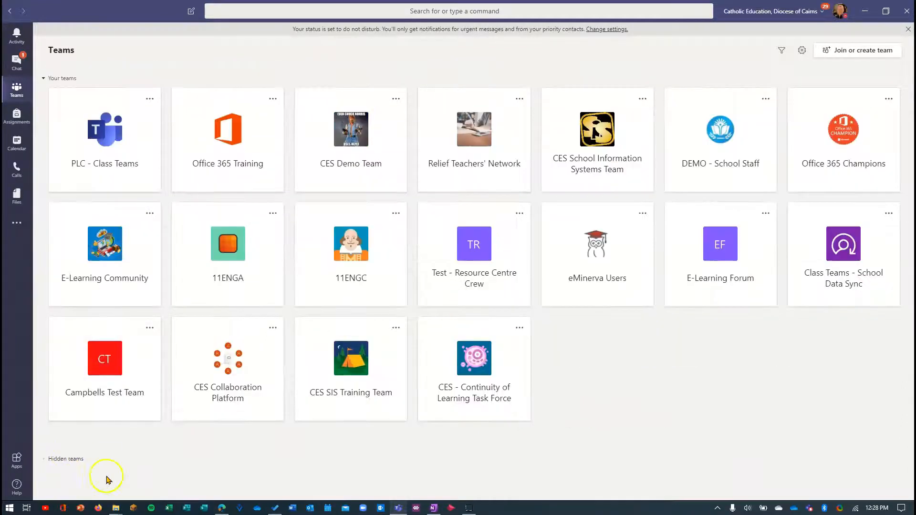
mouse_move(736, 228)
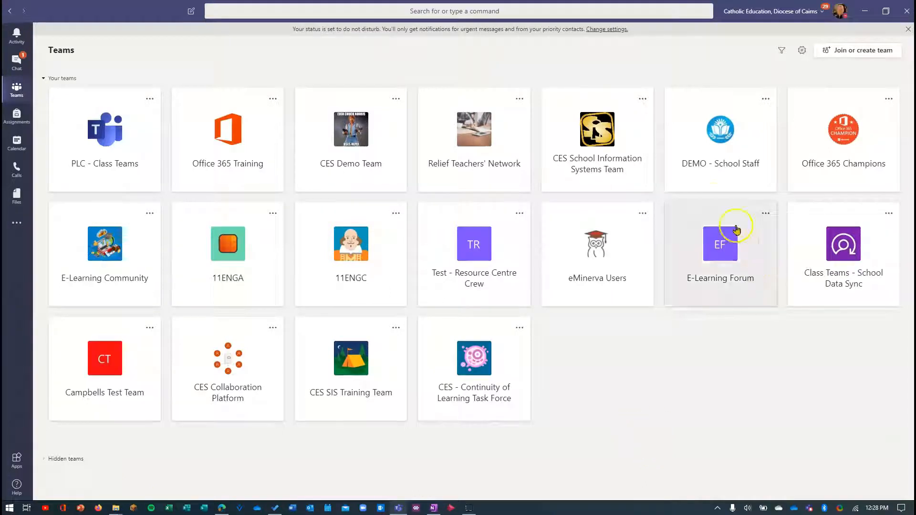
mouse_move(735, 366)
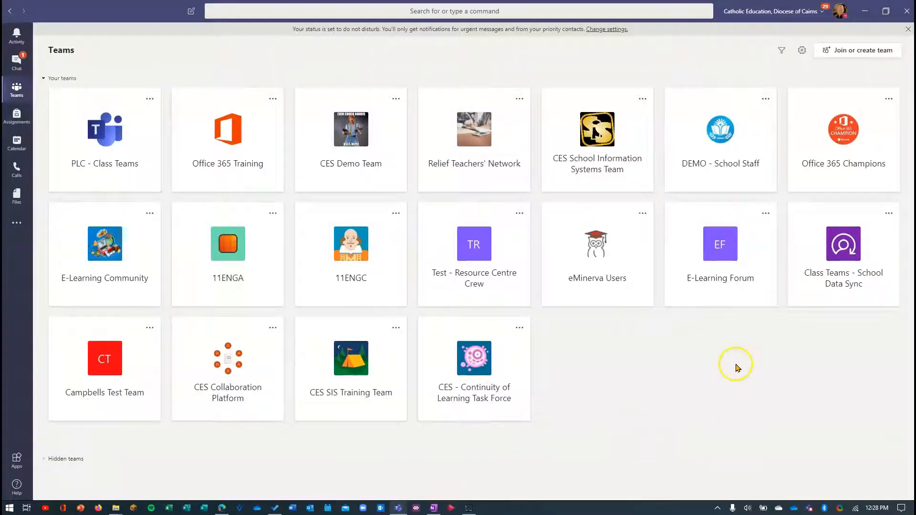
mouse_move(738, 369)
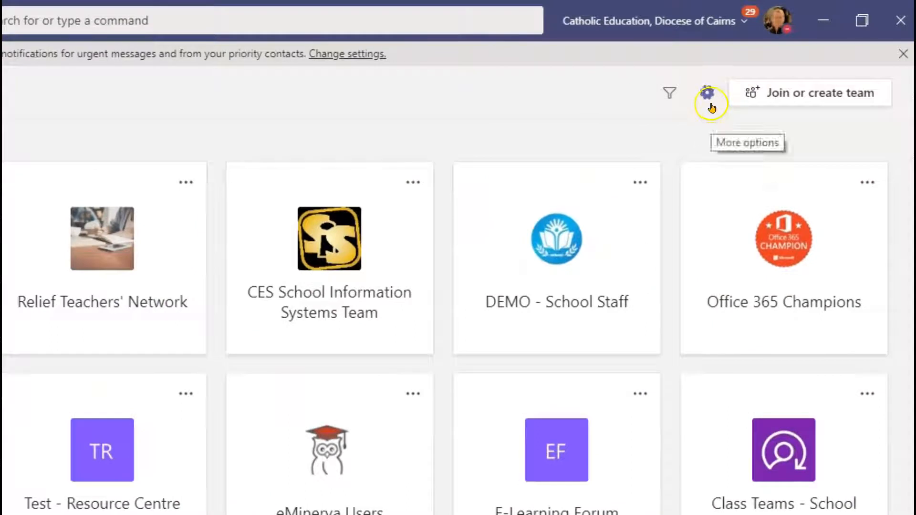
Choose the List layout in Settings via Switch view and return to the teams
click(707, 93)
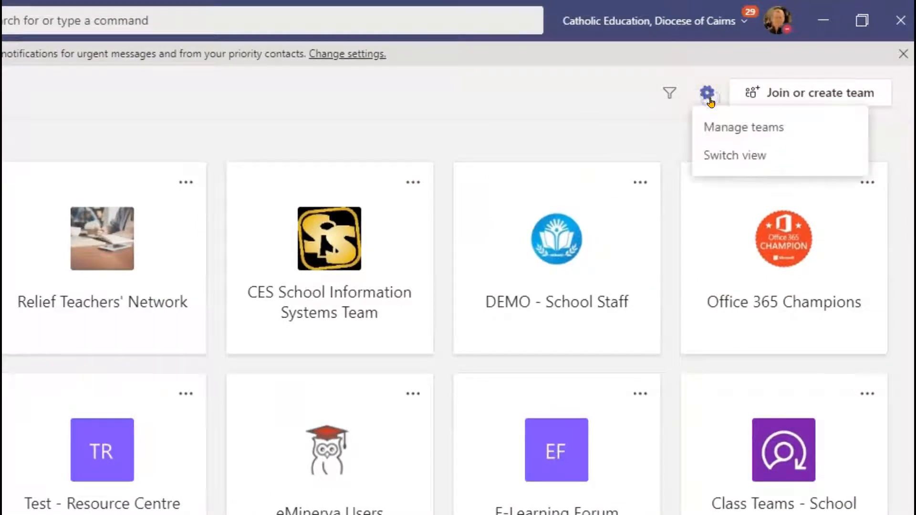
mouse_move(795, 155)
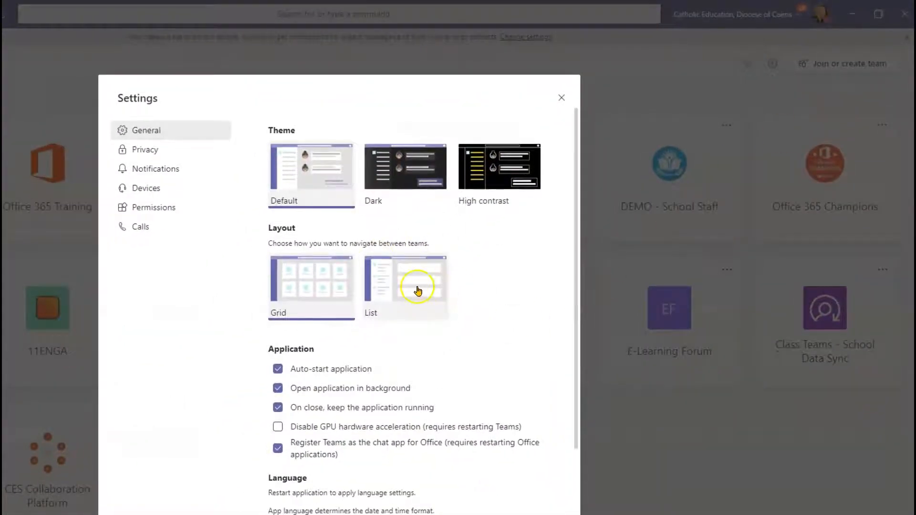
click(404, 287)
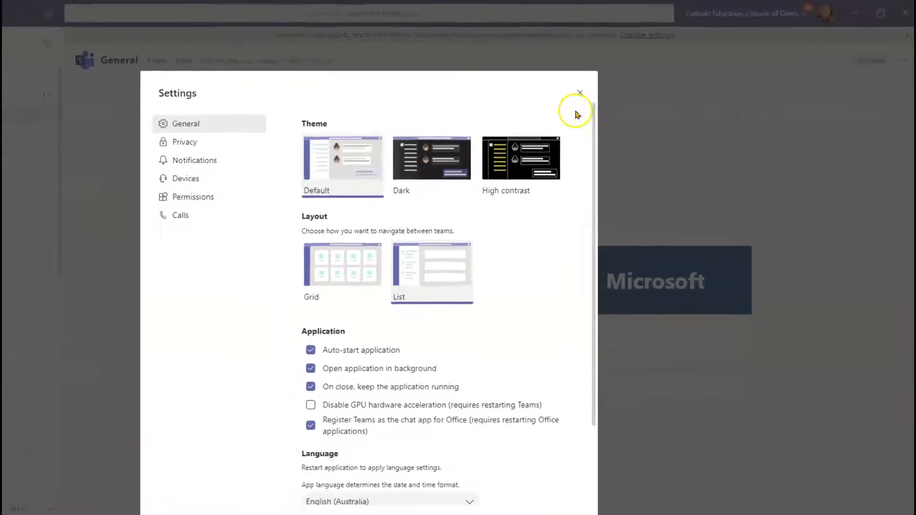
click(579, 93)
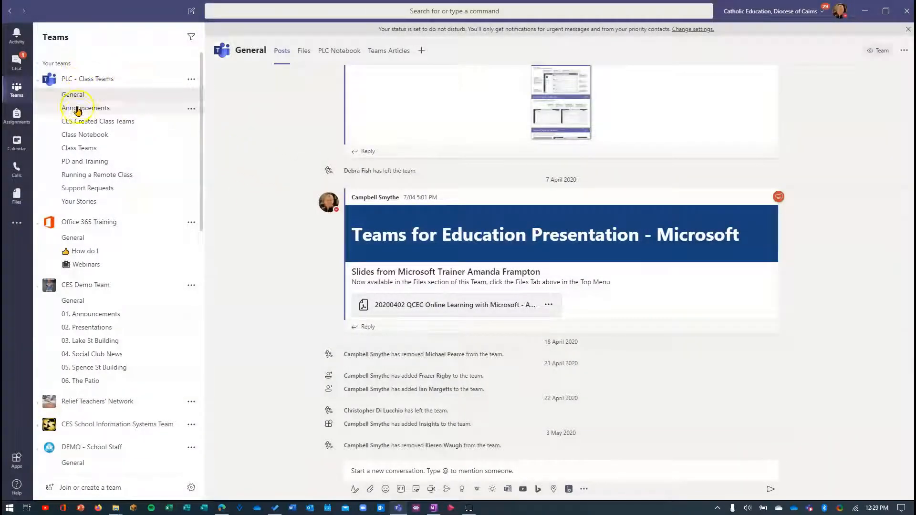
mouse_move(108, 108)
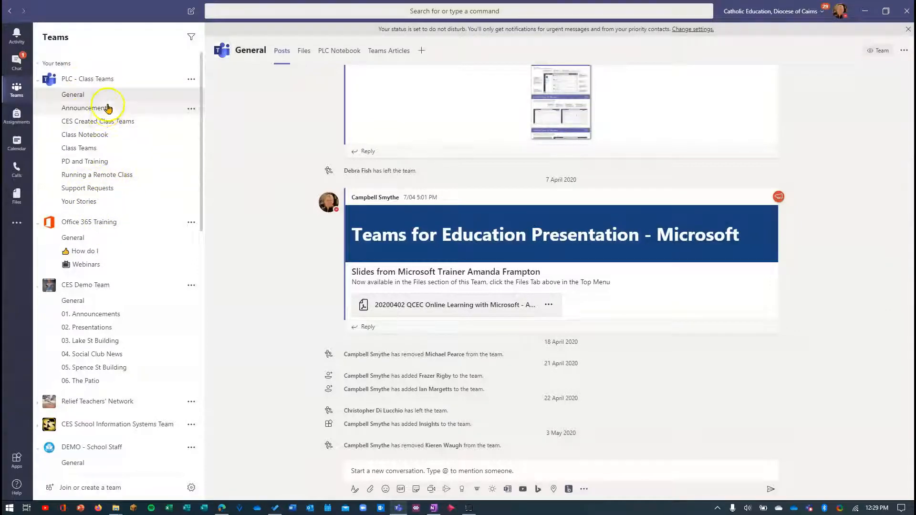
Scroll through the teams and channels shown in the list pane
scroll(down, 3)
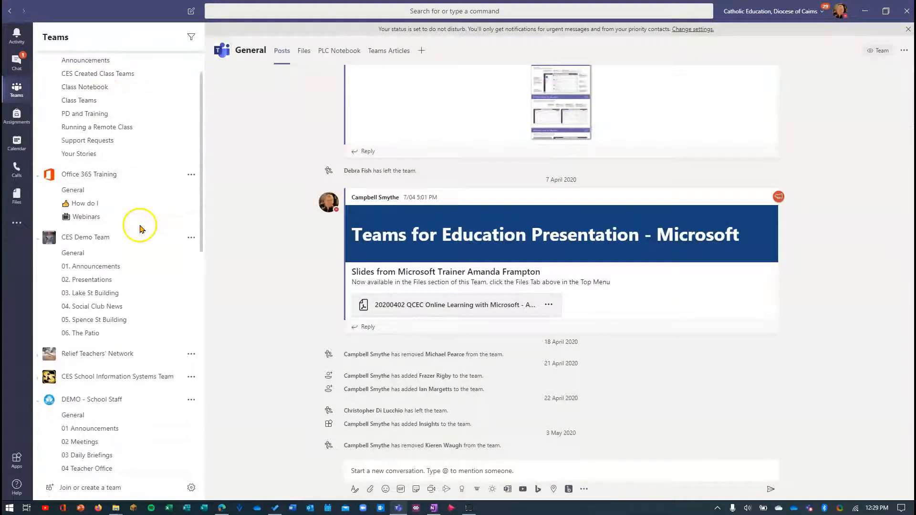
scroll(down, 3)
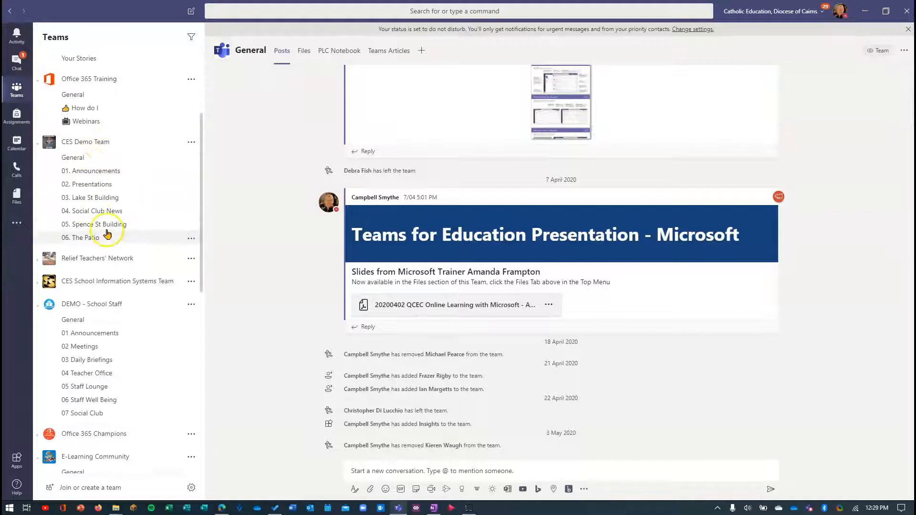
scroll(down, 3)
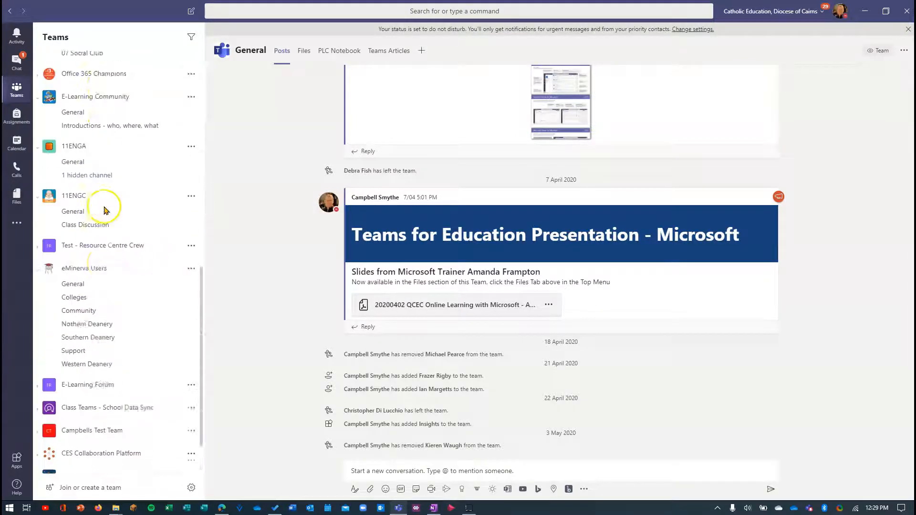
scroll(down, 3)
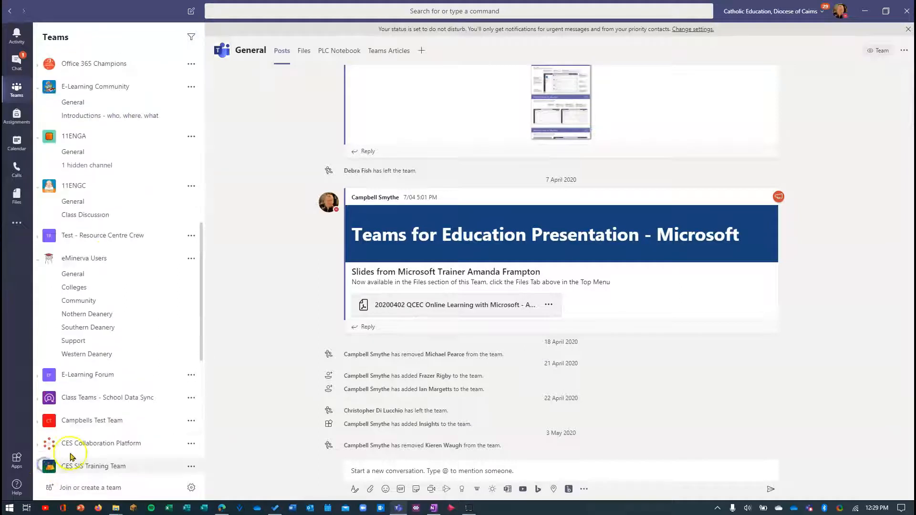
scroll(down, 3)
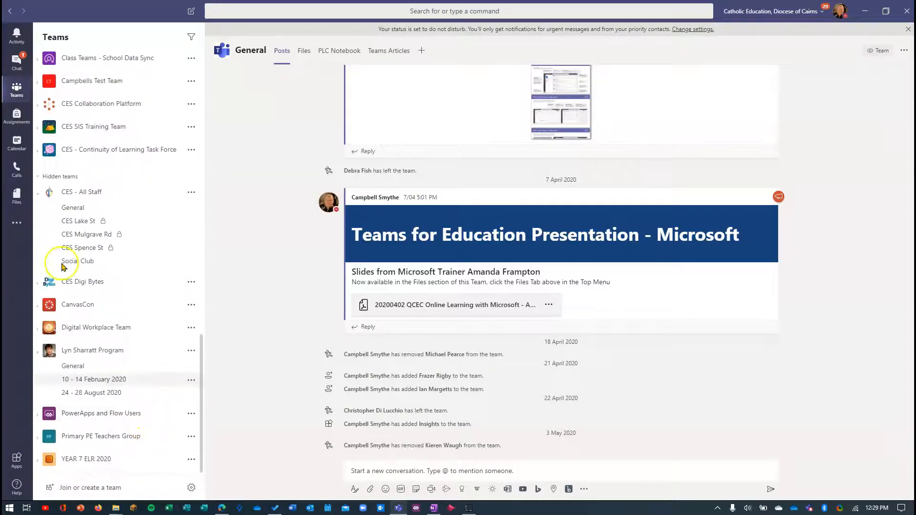
scroll(up, 3)
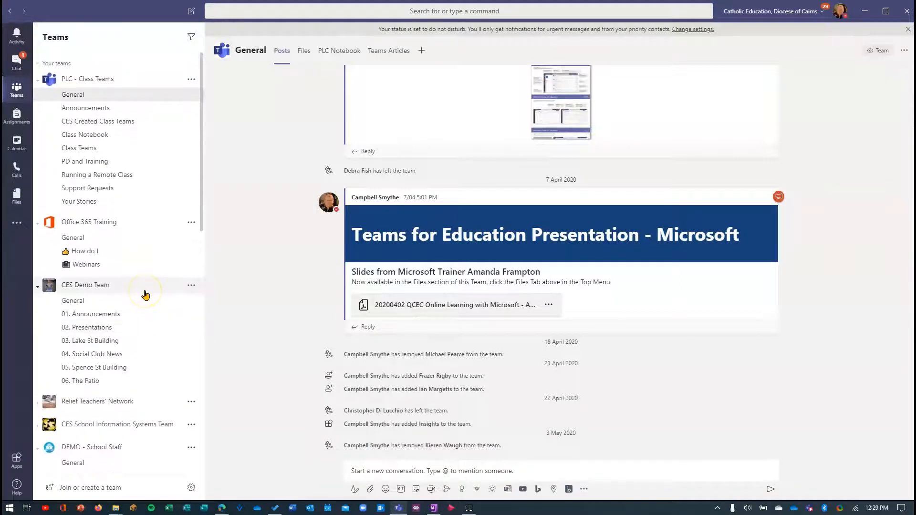
mouse_move(147, 389)
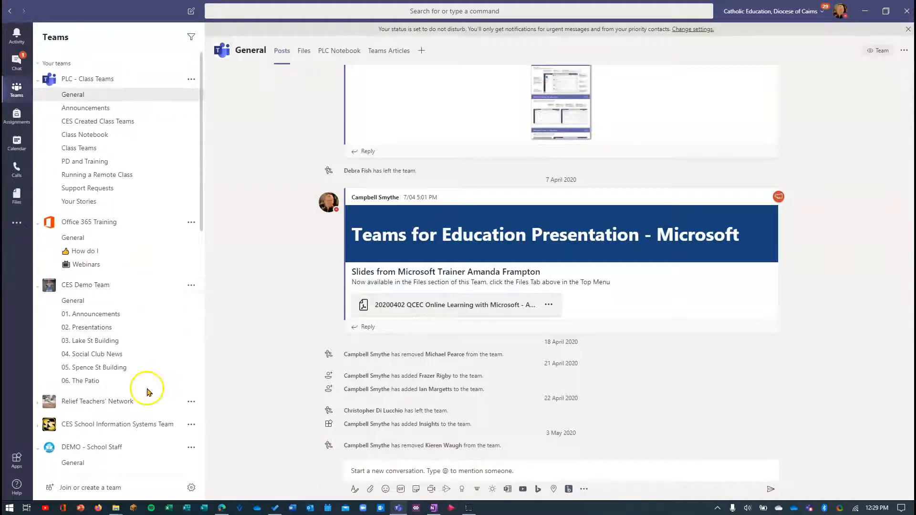
mouse_move(191, 488)
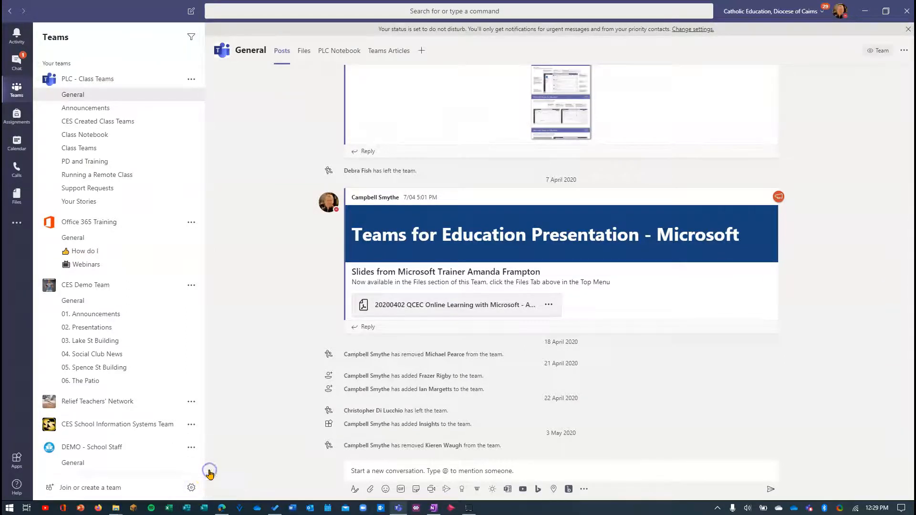
Choose the Grid layout in Settings so teams show as tiles again
click(842, 10)
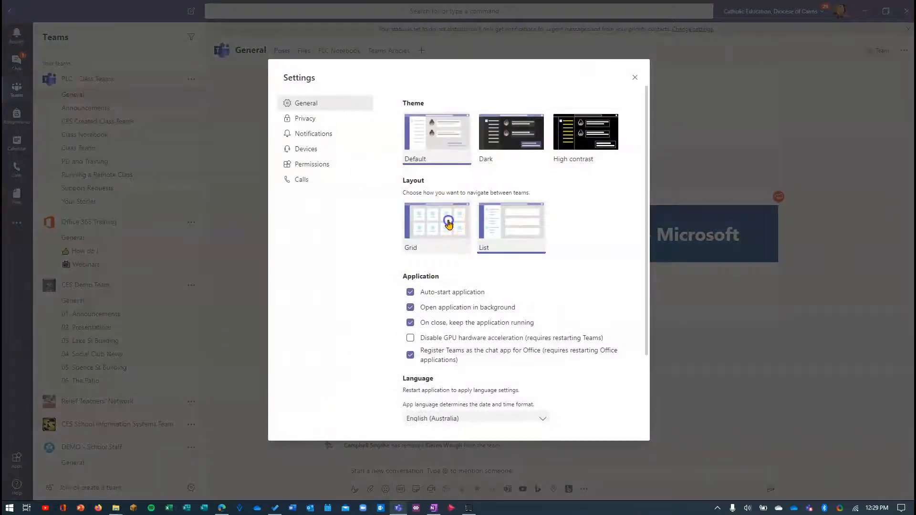
click(436, 225)
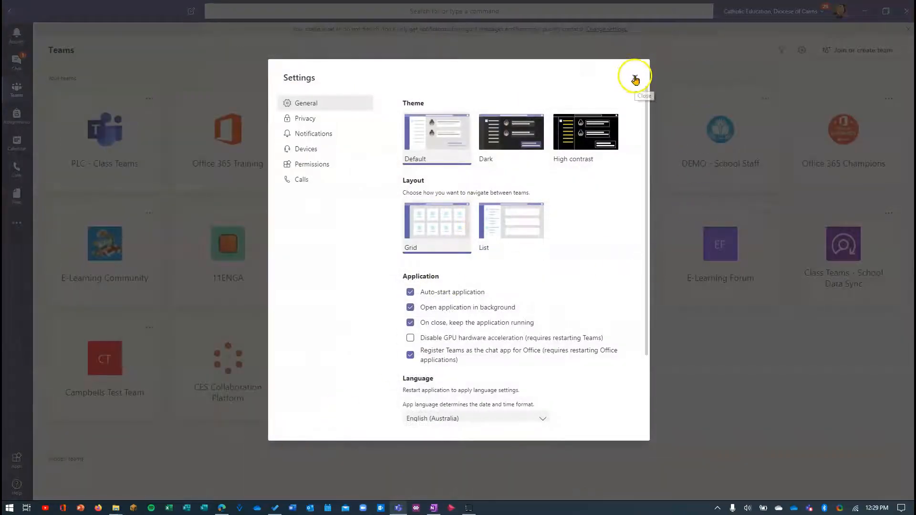
click(636, 79)
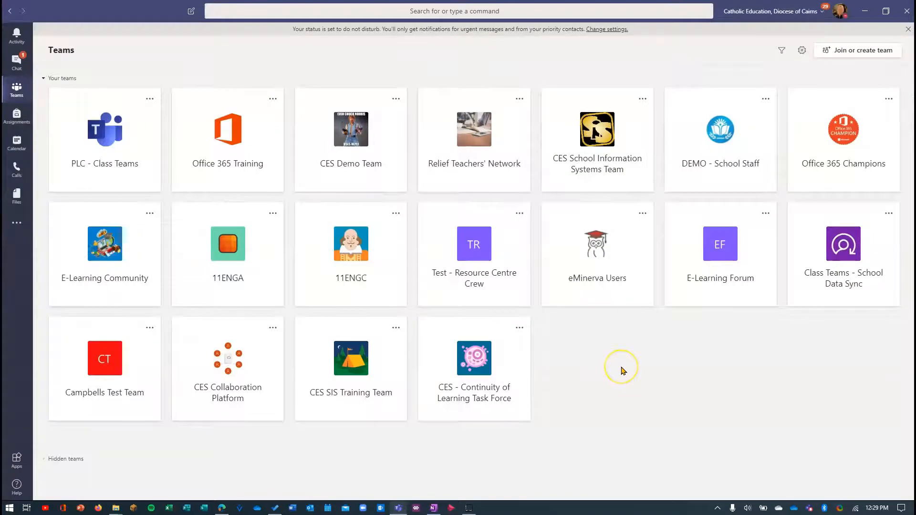
mouse_move(623, 371)
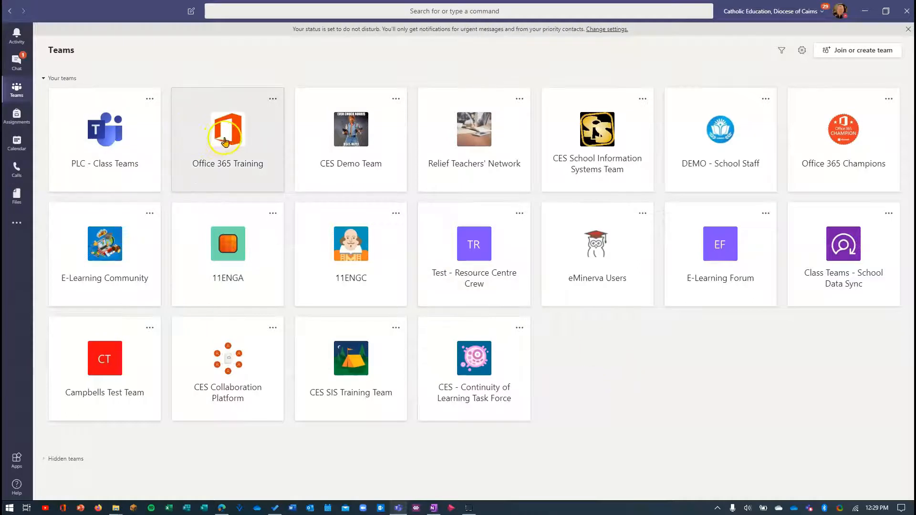
click(227, 135)
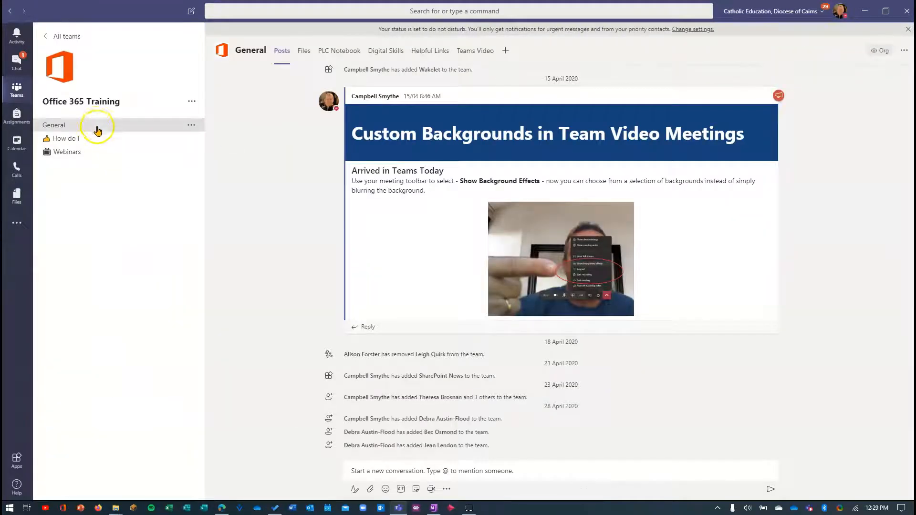
mouse_move(82, 139)
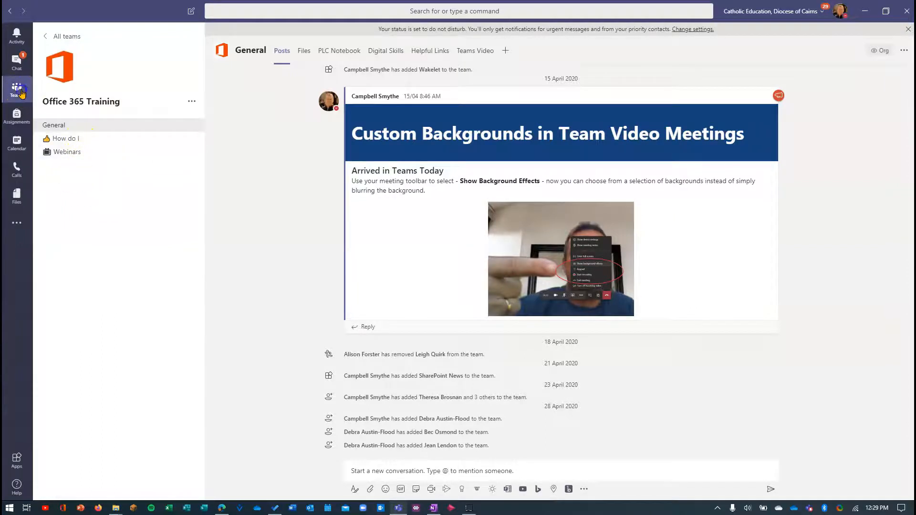
click(16, 89)
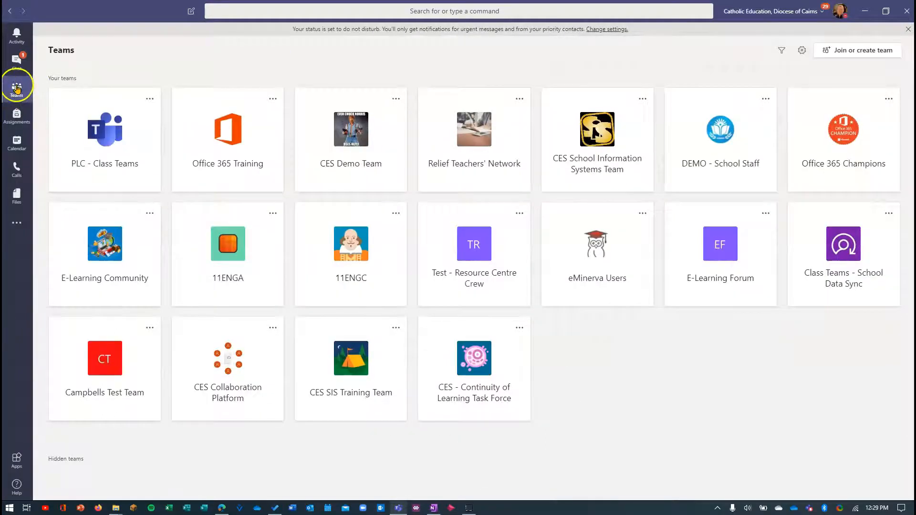
click(104, 139)
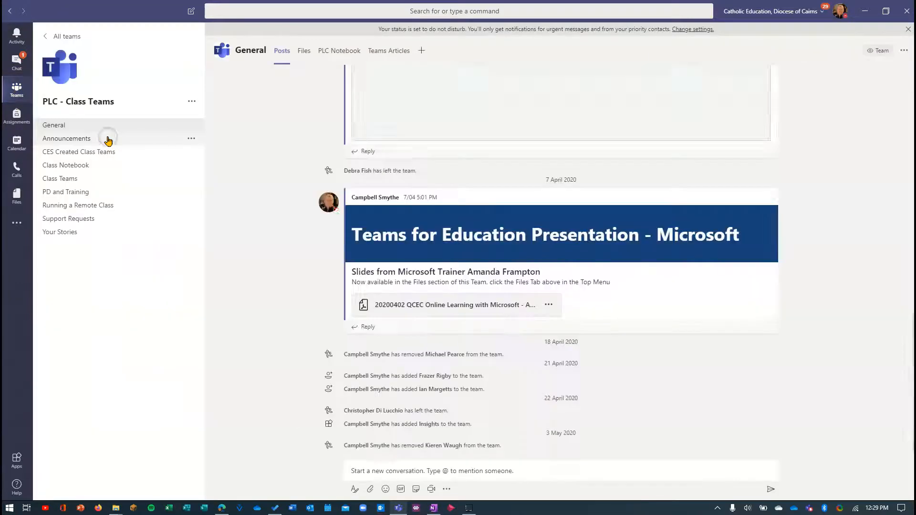
mouse_move(99, 106)
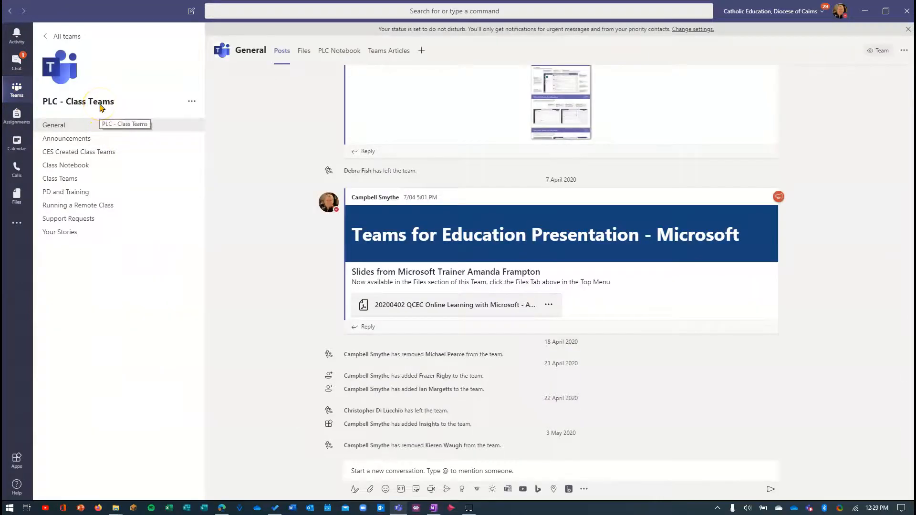
click(16, 88)
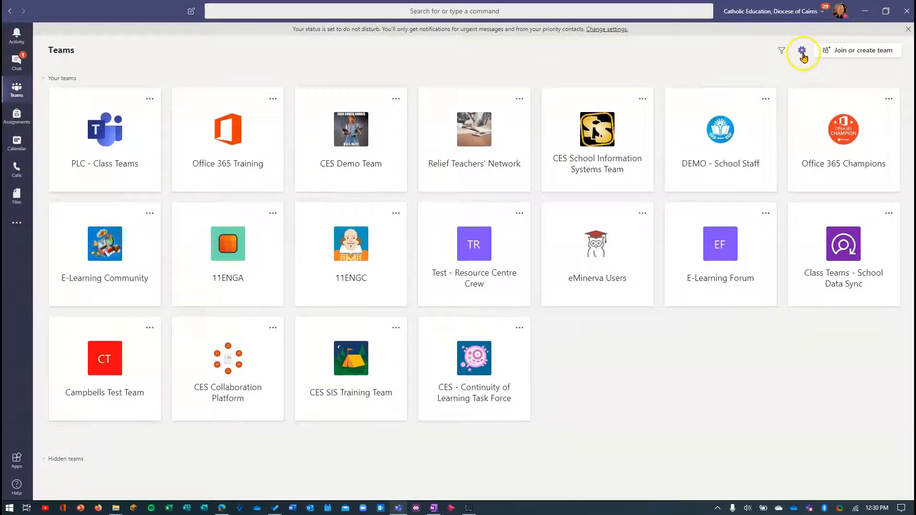
Choose the List layout via the gear menu's Switch view and close Settings
click(803, 51)
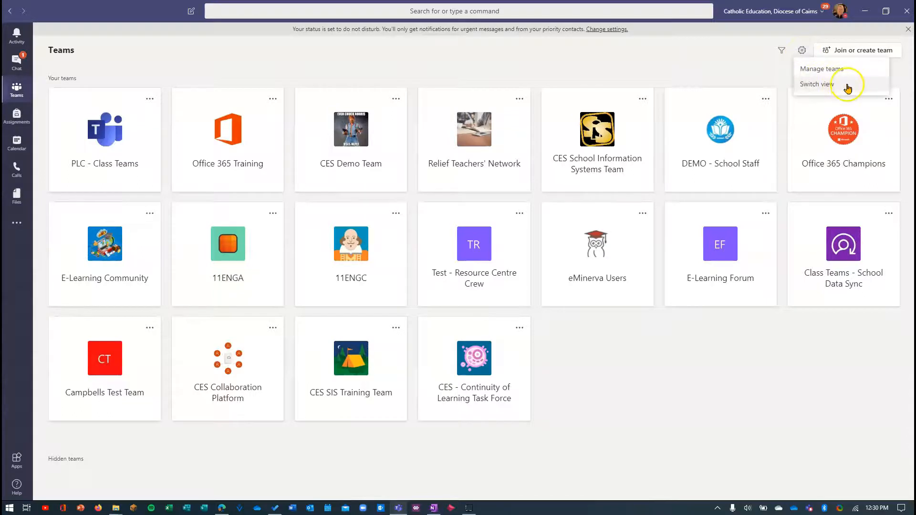
click(816, 84)
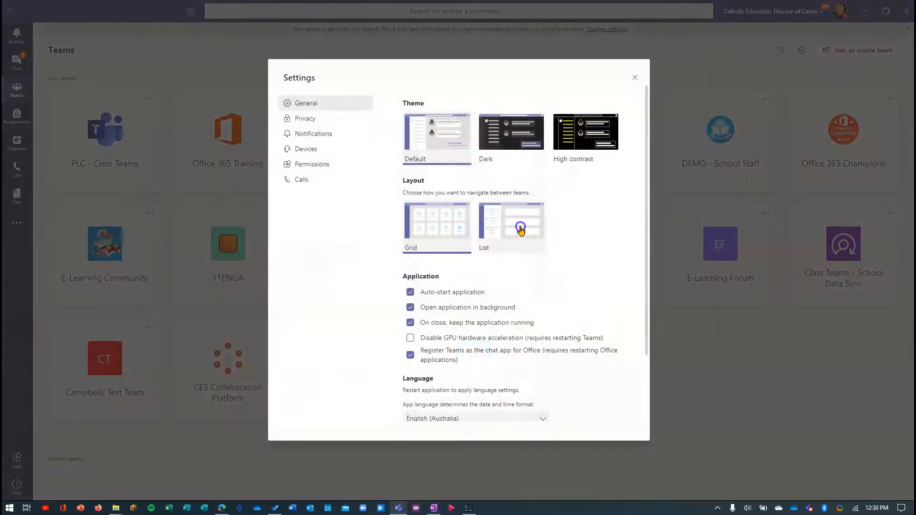
click(510, 225)
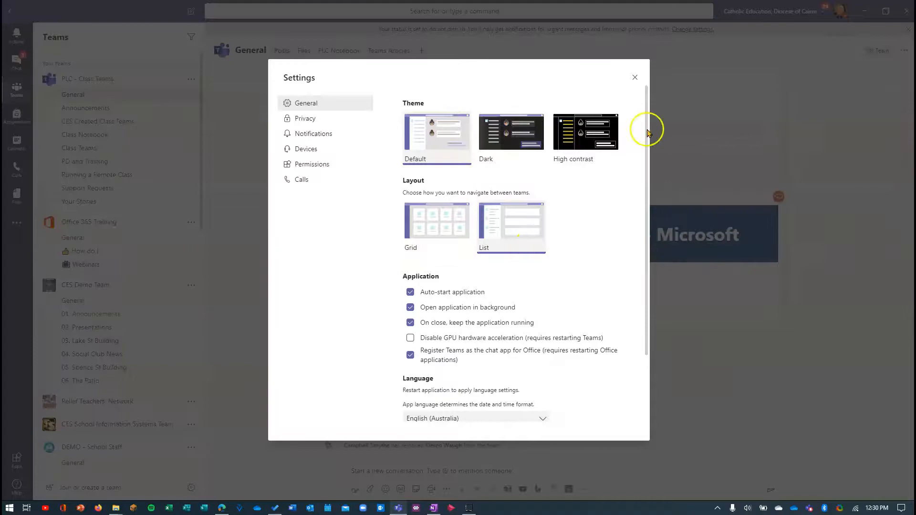
click(635, 77)
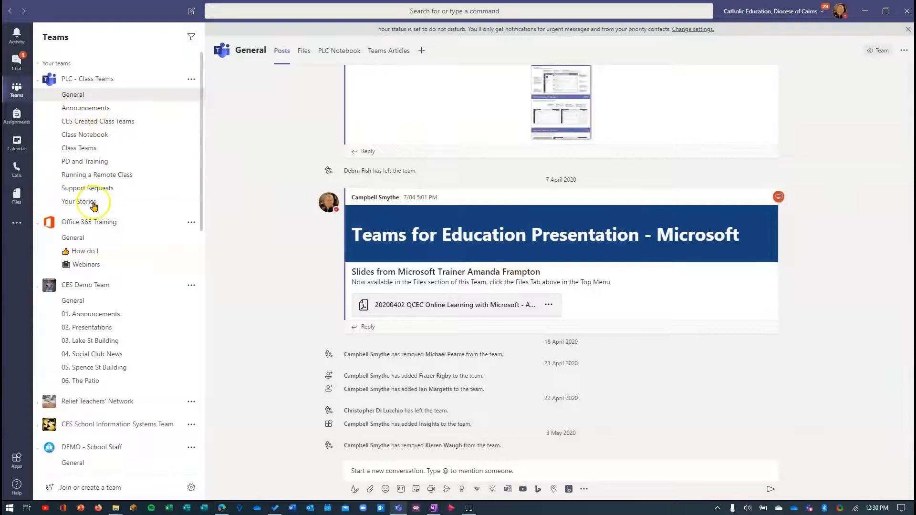
mouse_move(108, 179)
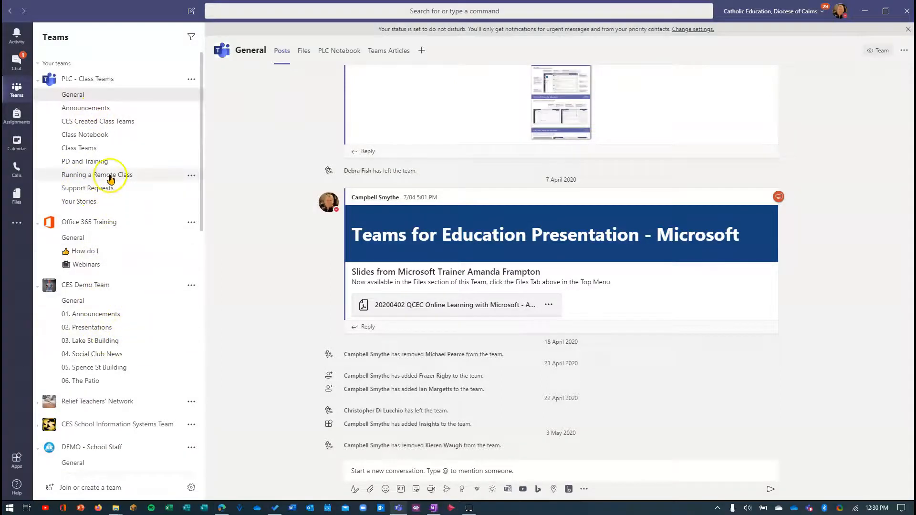
mouse_move(88, 165)
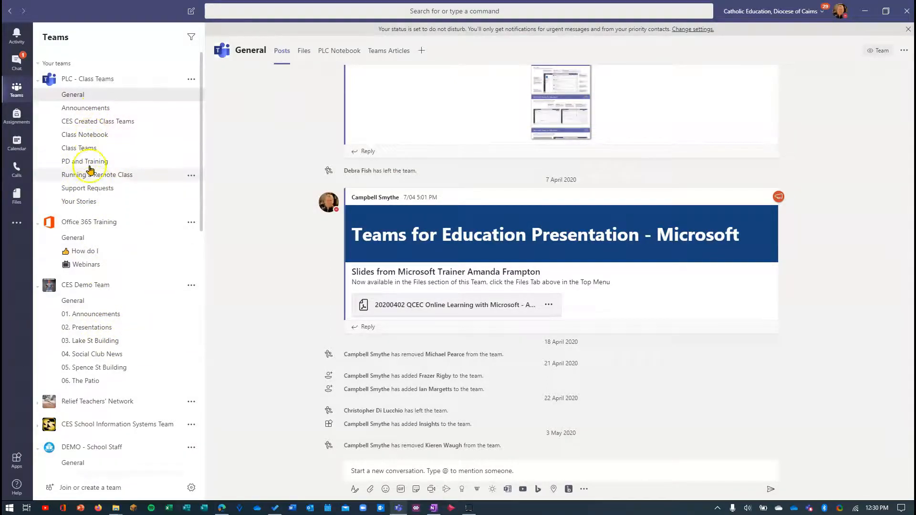
Browse Support Requests and PD and Training, then land on Webinars under Office 365 Training
click(87, 188)
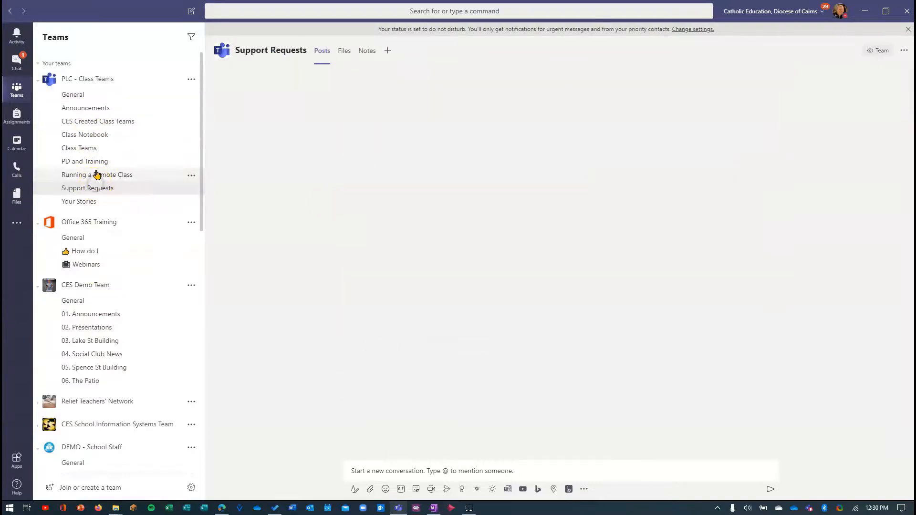
click(85, 161)
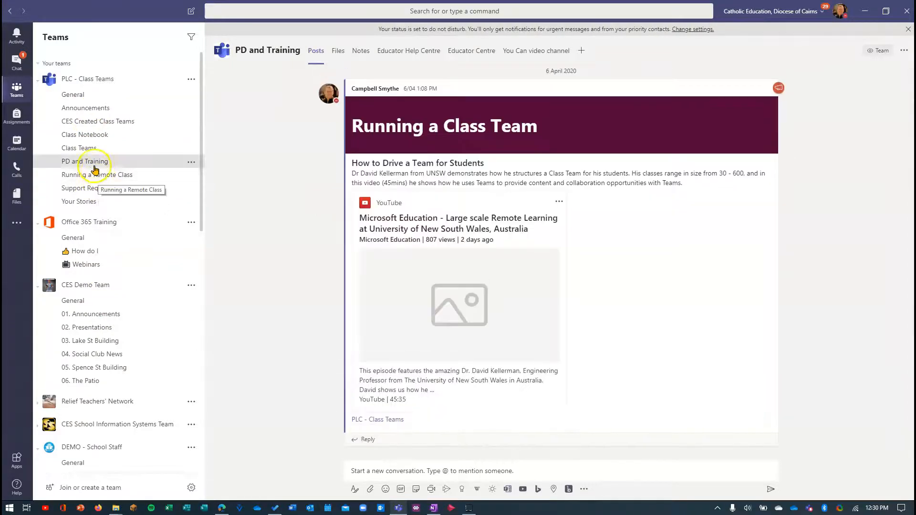
mouse_move(87, 79)
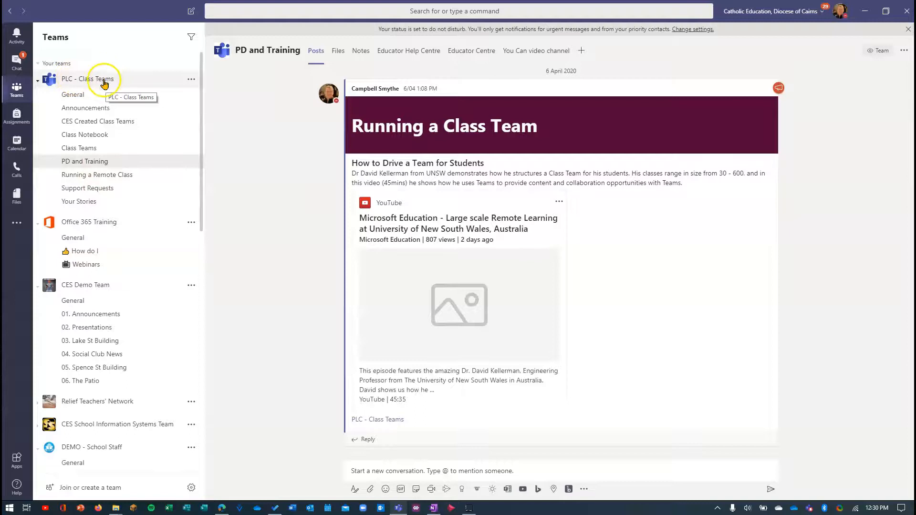
mouse_move(86, 265)
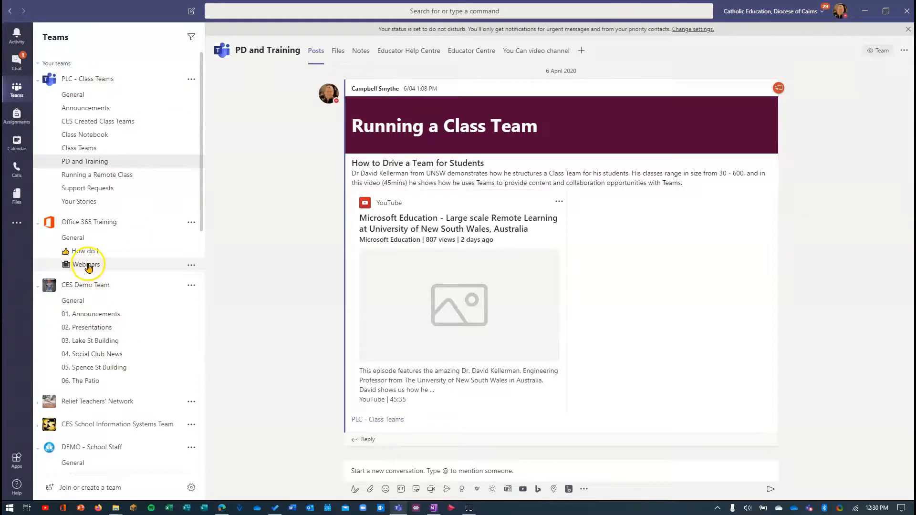
click(86, 264)
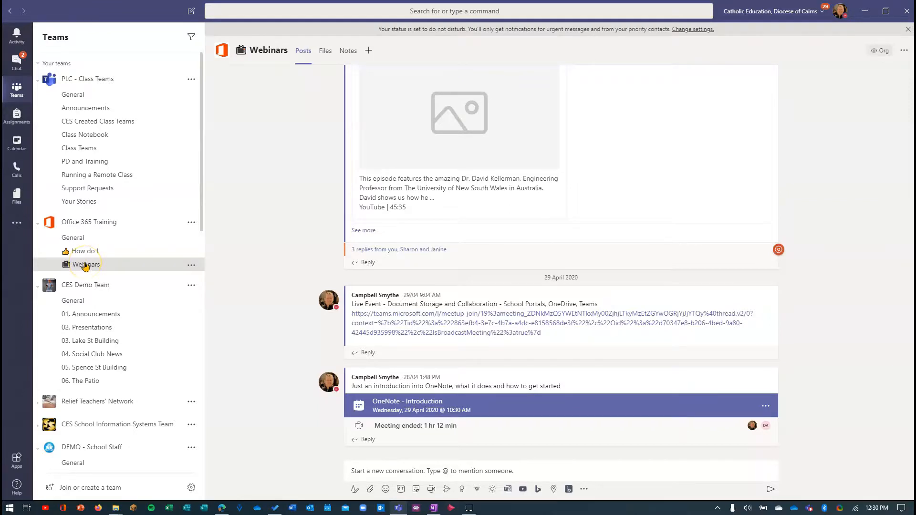
mouse_move(248, 245)
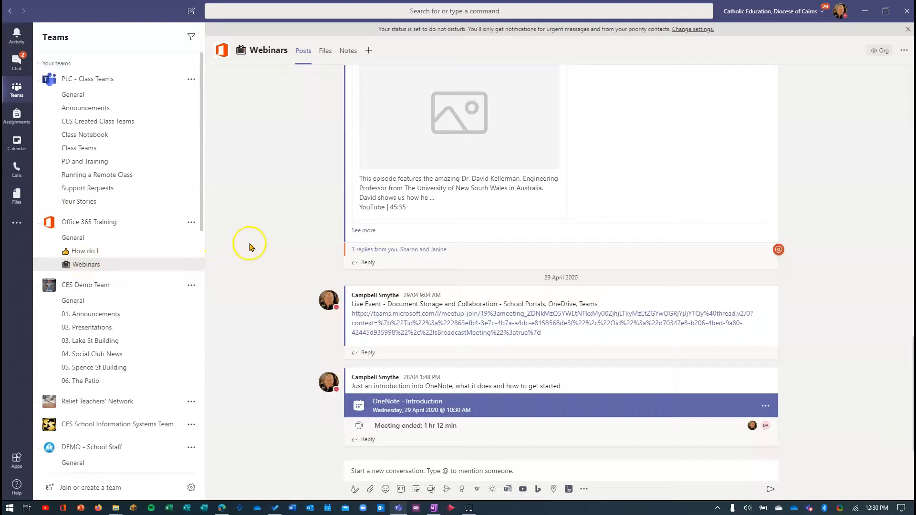